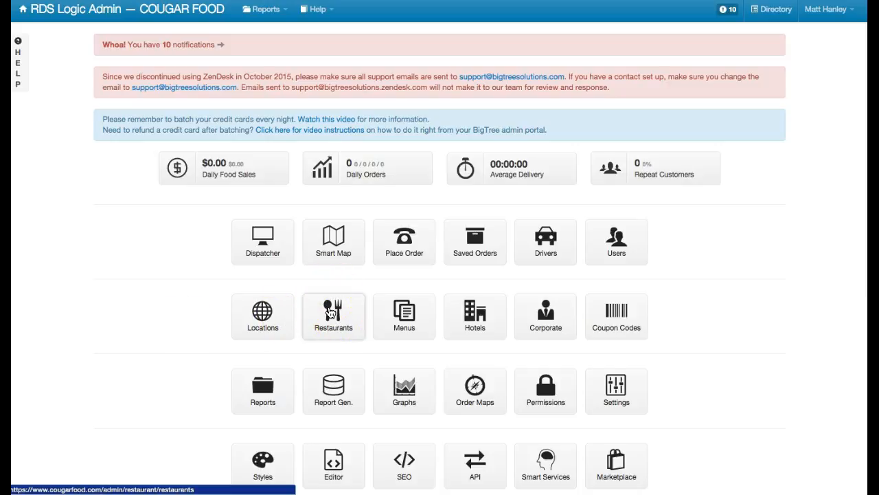
- From Restaurants, search 'stra' and load Strange Donuts2 - Suburbs settings in Saint Louis
left_click(332, 316)
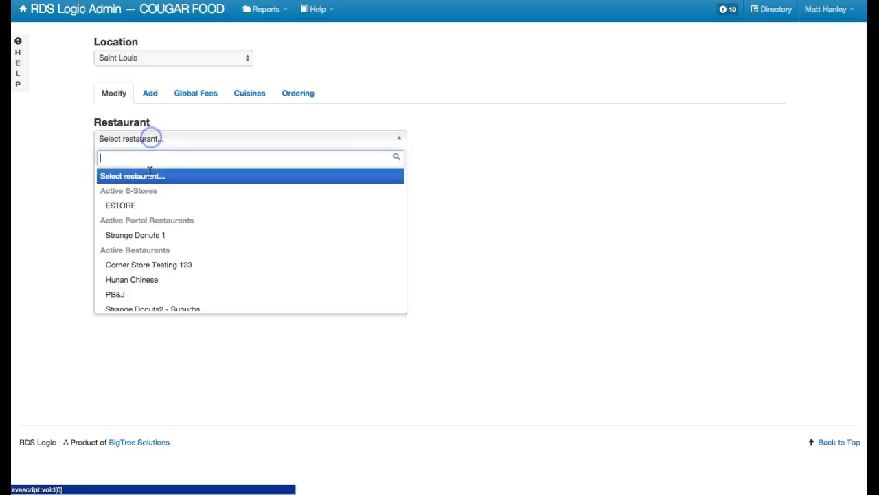
type("s")
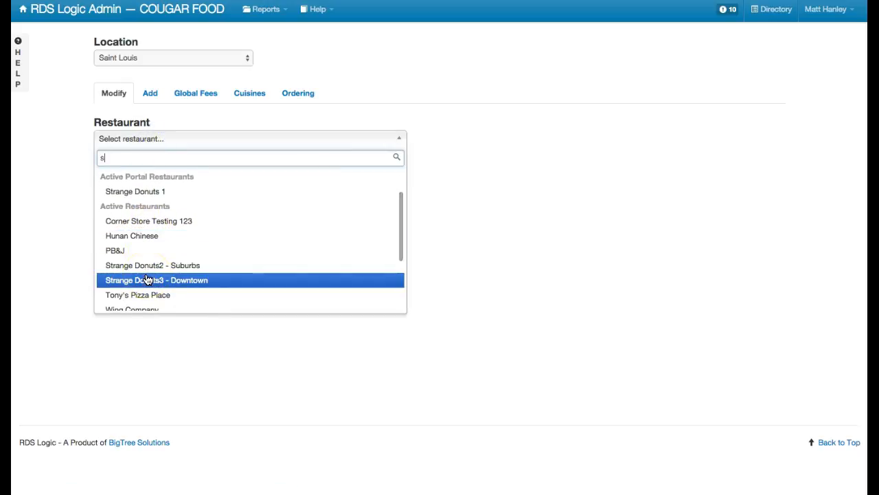
type("tra")
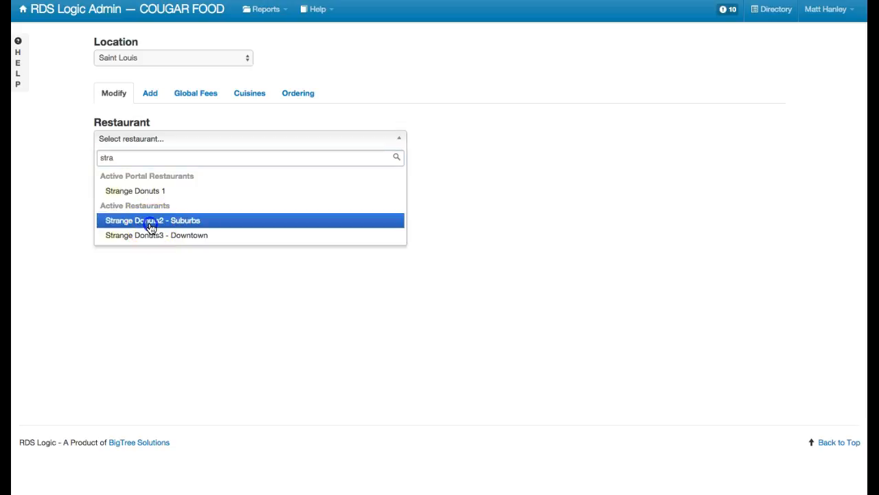
left_click(152, 220)
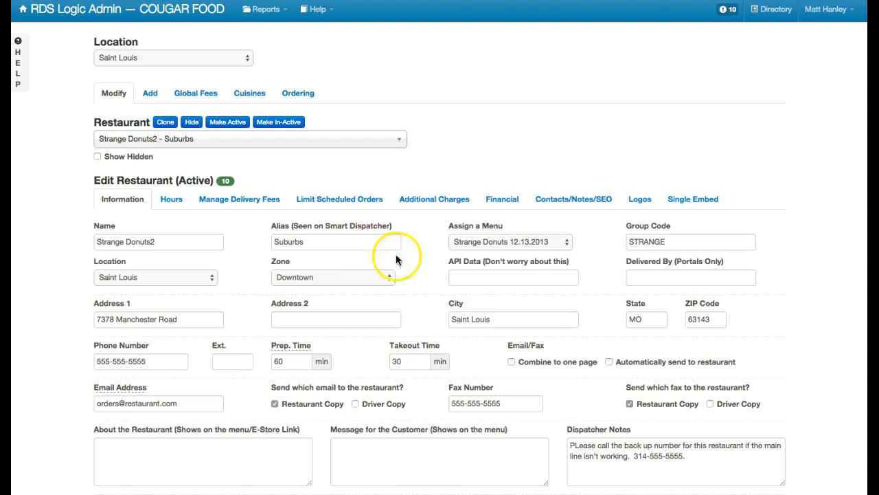
mouse_move(489, 245)
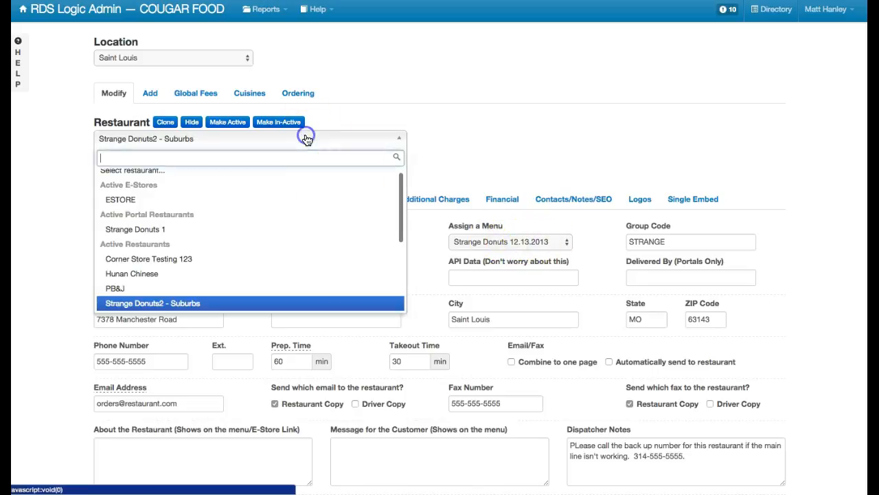
type("st")
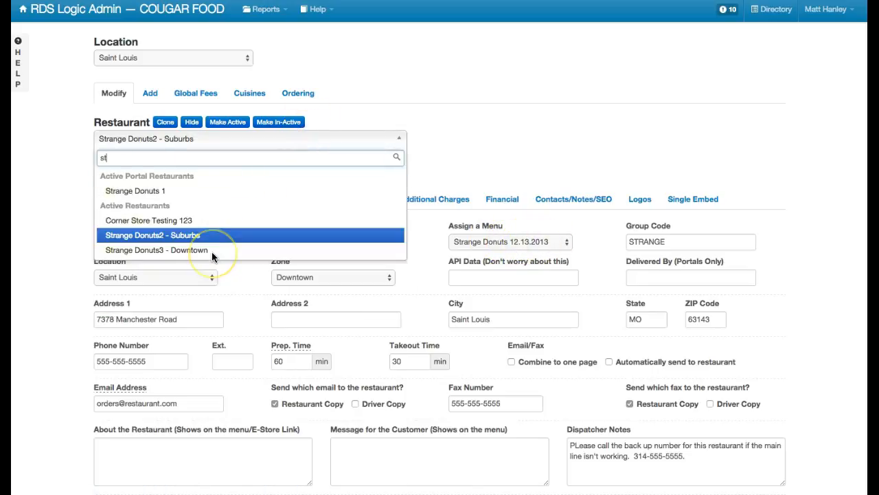
left_click(157, 250)
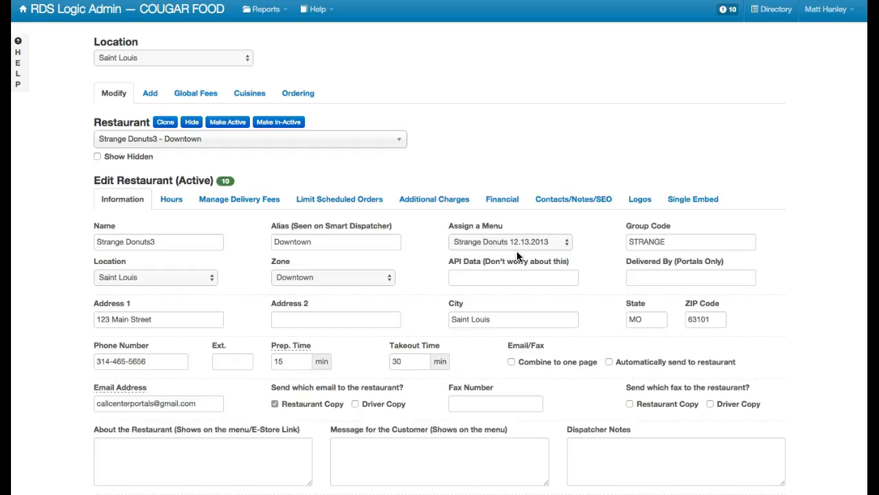
left_click(690, 242)
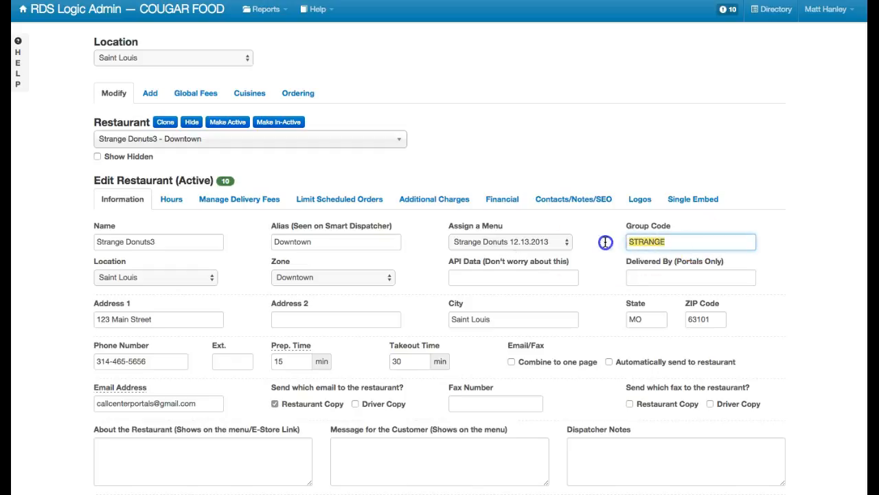
mouse_move(371, 157)
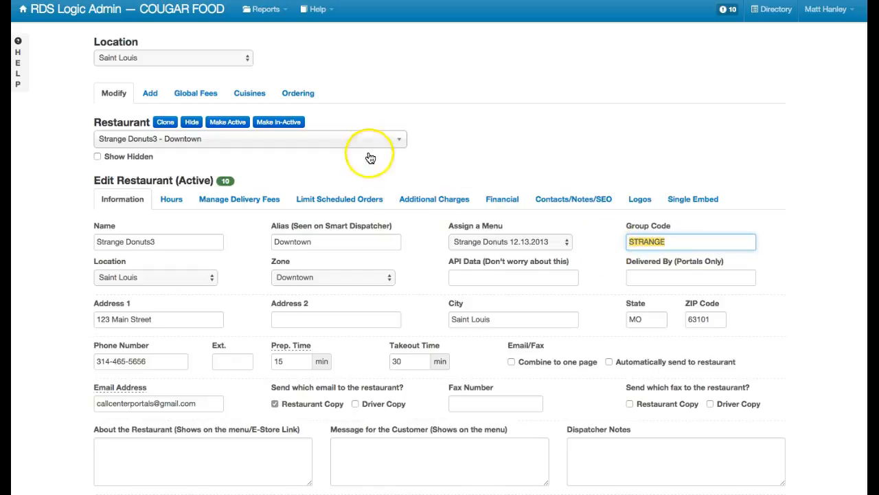
left_click(250, 137)
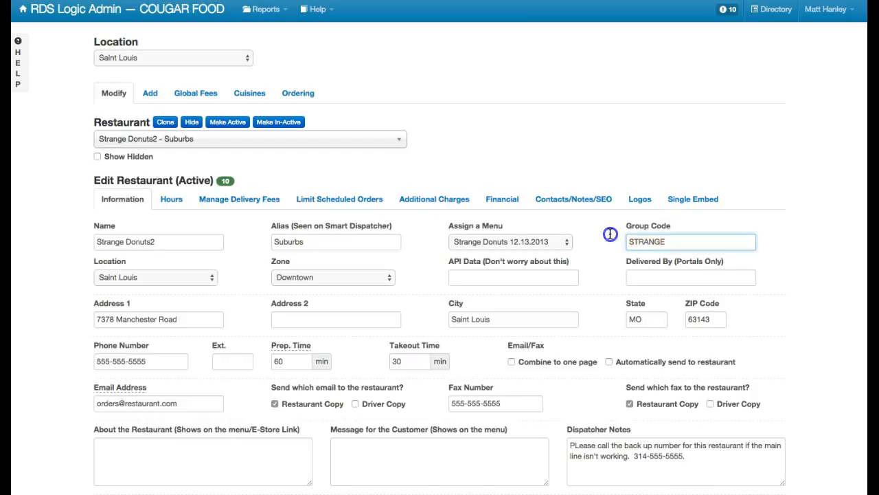
mouse_move(421, 130)
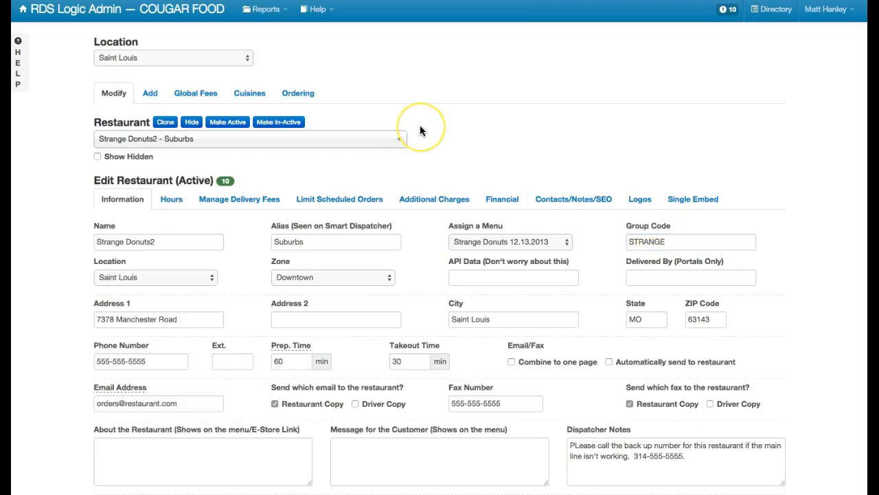
mouse_move(422, 129)
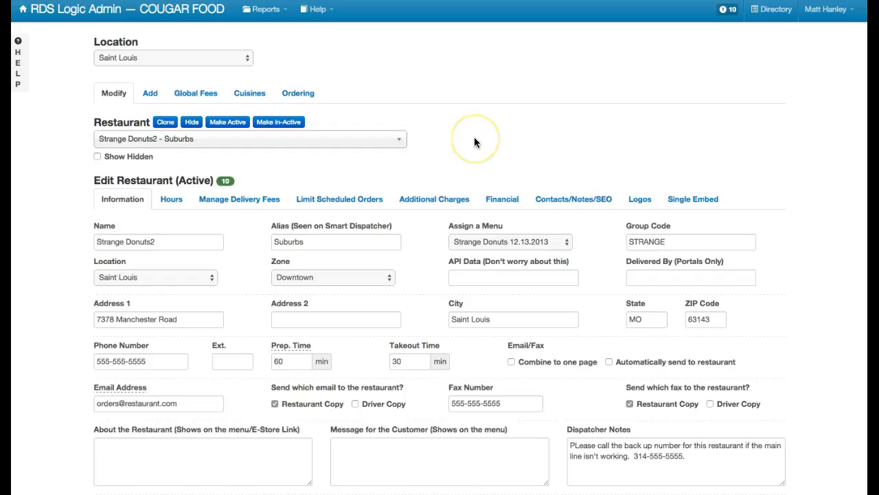
mouse_move(487, 149)
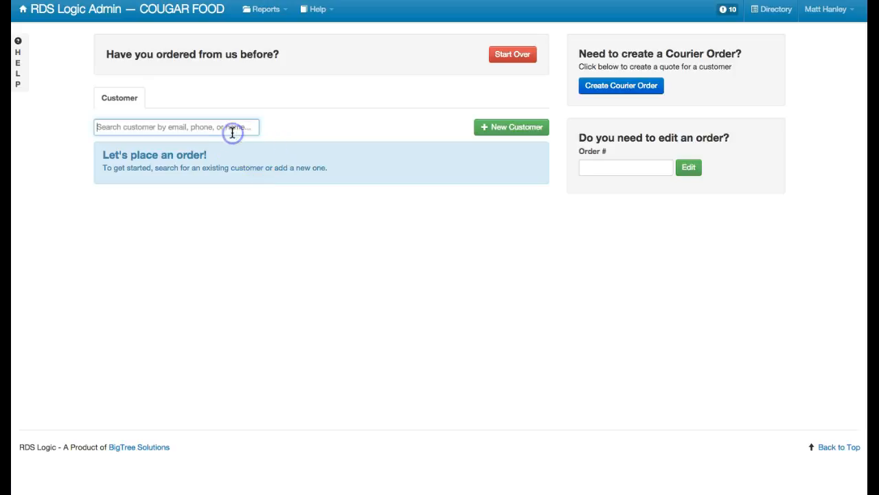
type("trey")
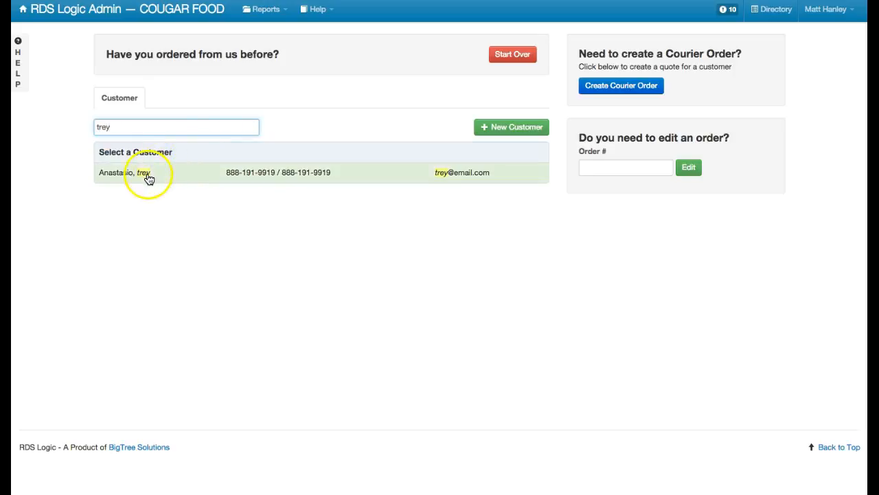
left_click(145, 173)
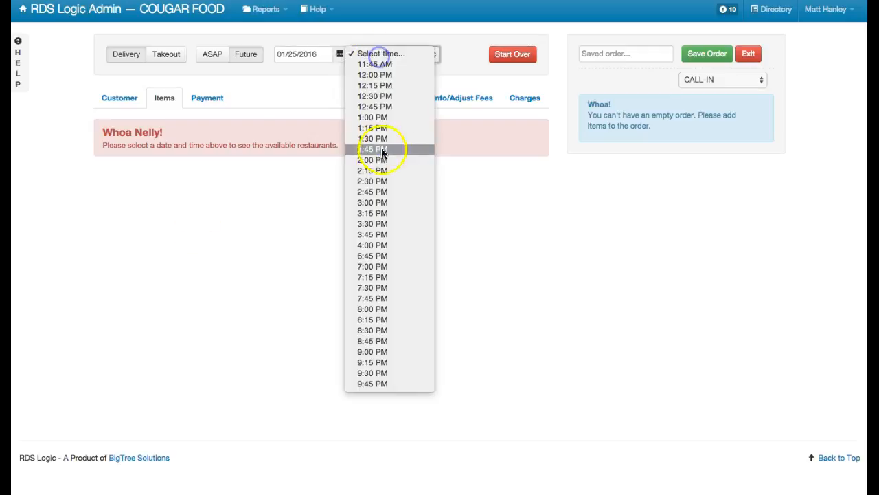
left_click(371, 148)
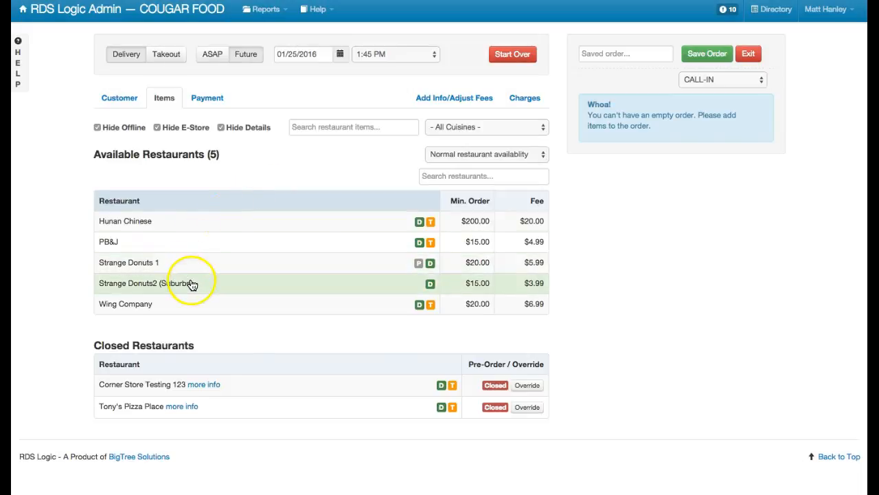
mouse_move(209, 286)
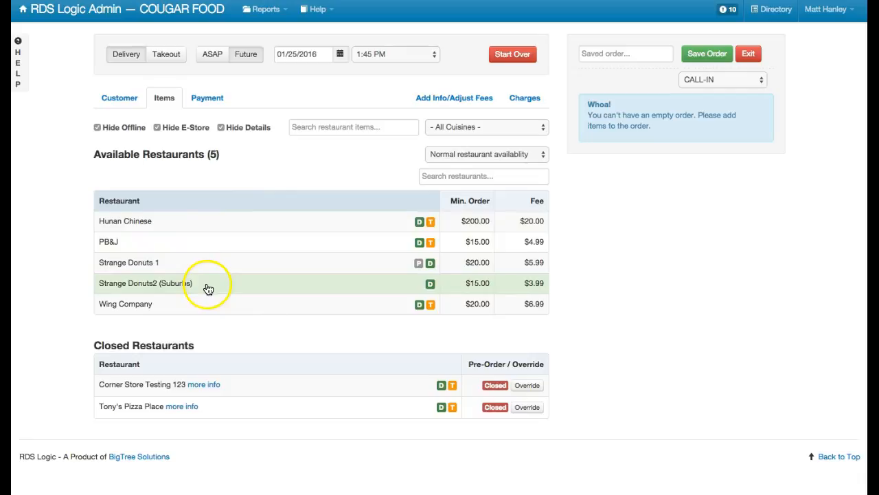
left_click(146, 283)
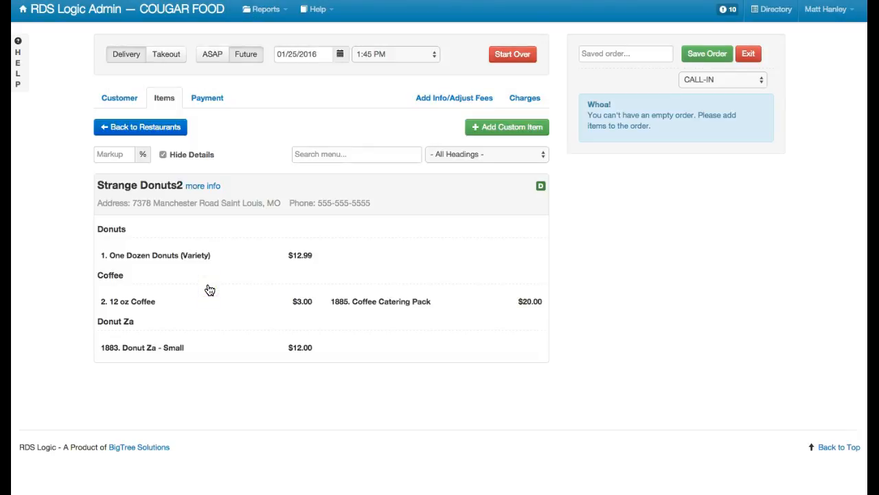
- Add two One Dozen Donuts (Yeast) and complete the cash order as #219, total $37.16
left_click(155, 256)
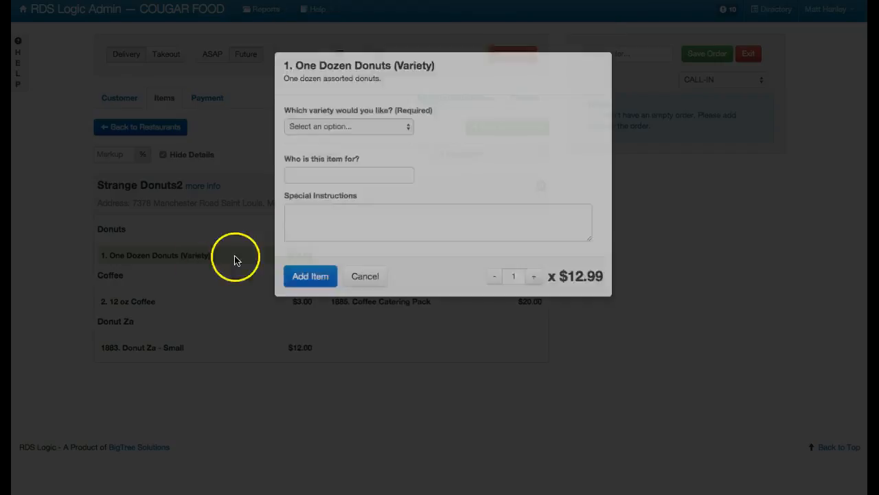
left_click(348, 127)
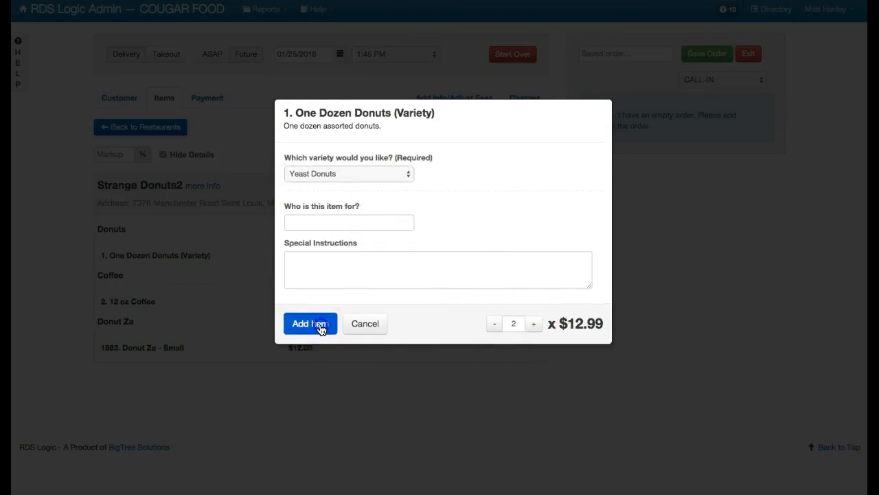
left_click(310, 324)
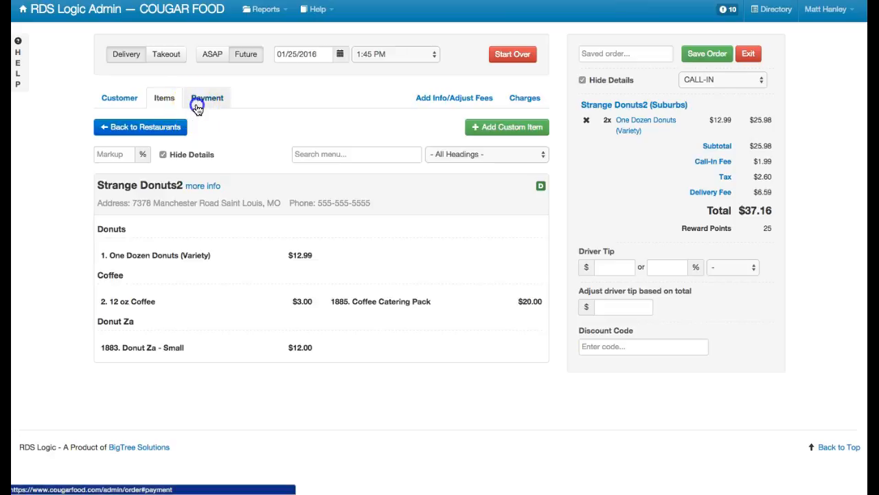
left_click(206, 96)
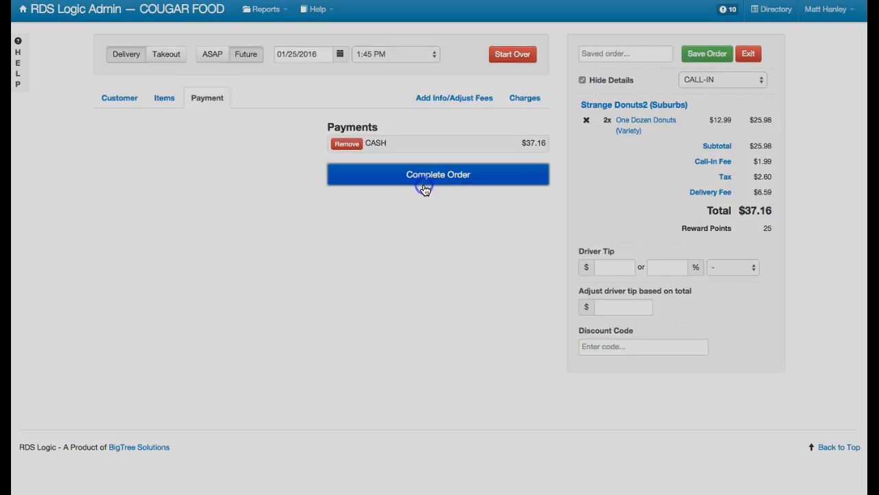
left_click(437, 173)
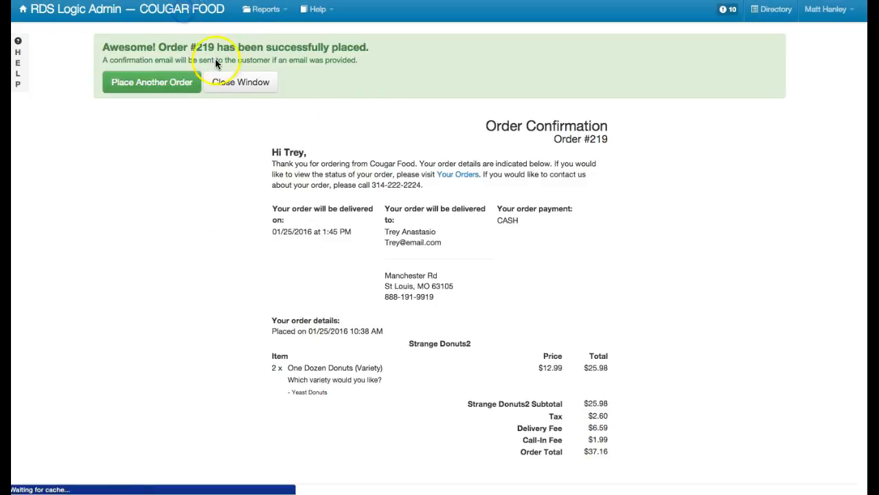
- Dismiss the confirmation and bring up NEW order #219 from the dispatcher list for editing
left_click(240, 83)
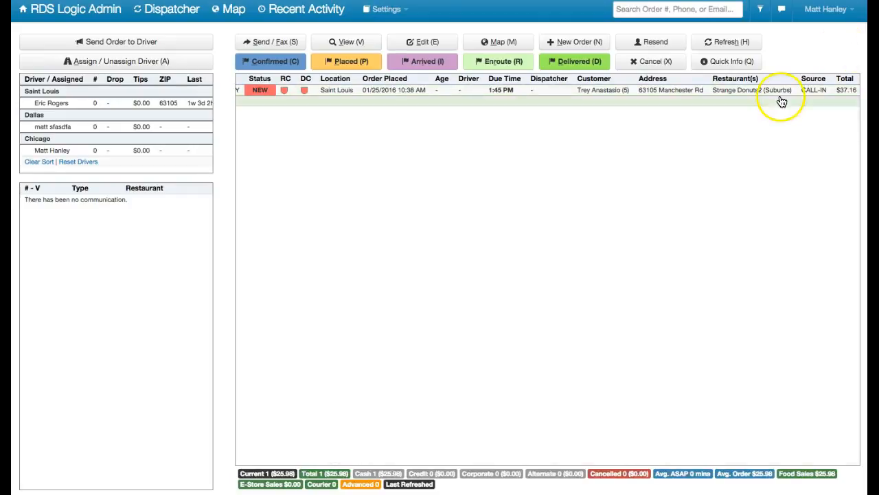
left_click(777, 93)
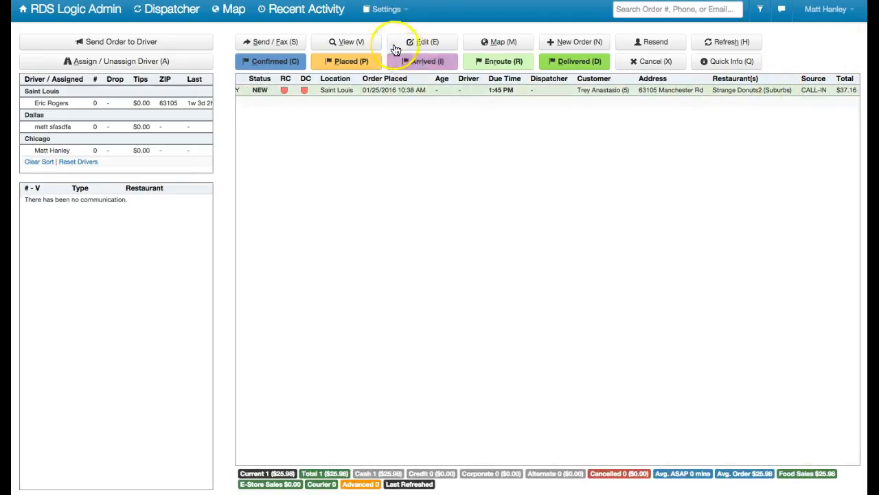
left_click(417, 41)
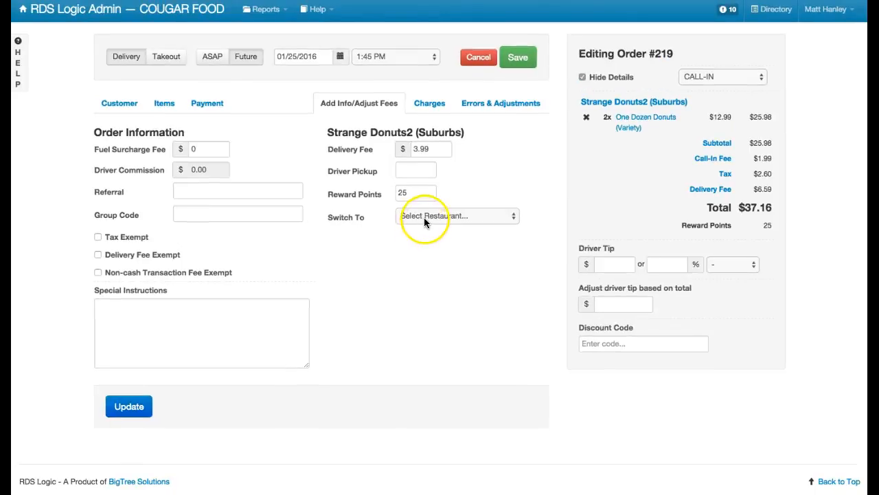
- Switch order #219 to Strange Donuts3 (Downtown), save it ($36.77), and return to the dispatcher
left_click(456, 215)
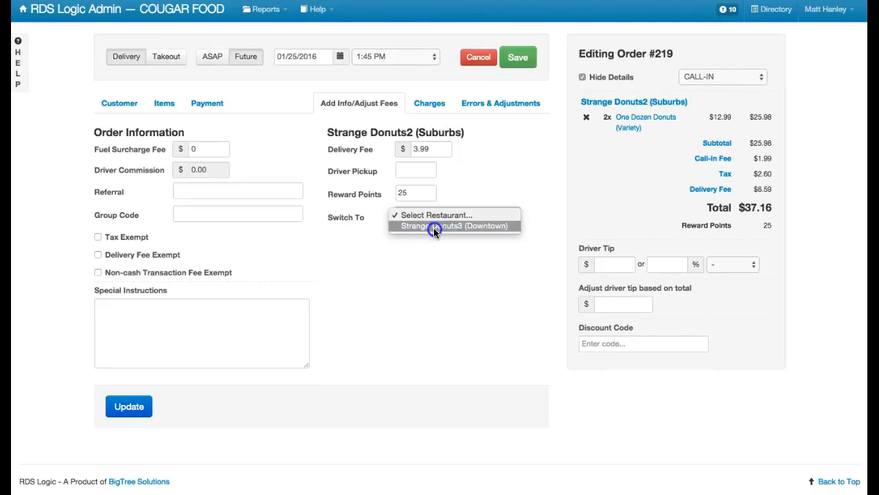
left_click(451, 225)
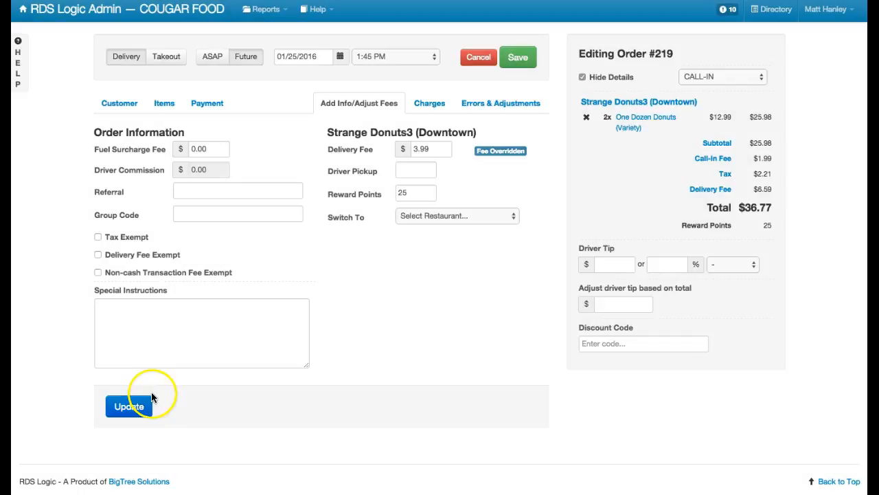
mouse_move(503, 152)
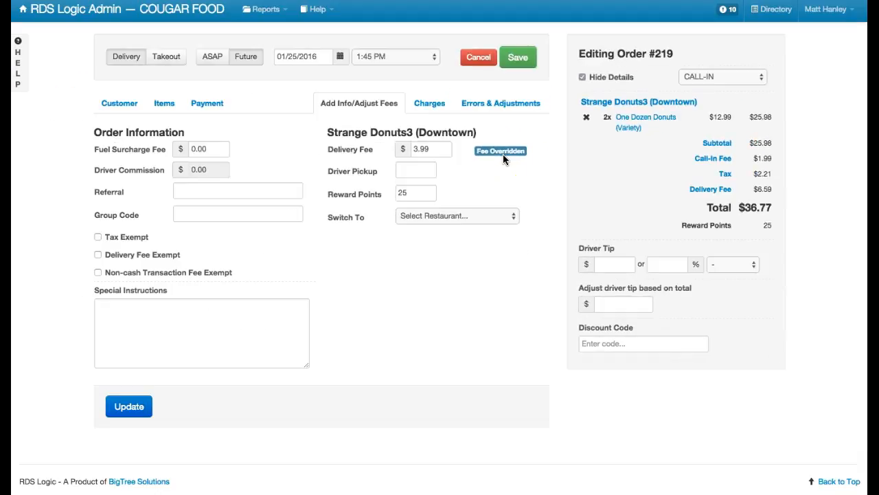
left_click(511, 58)
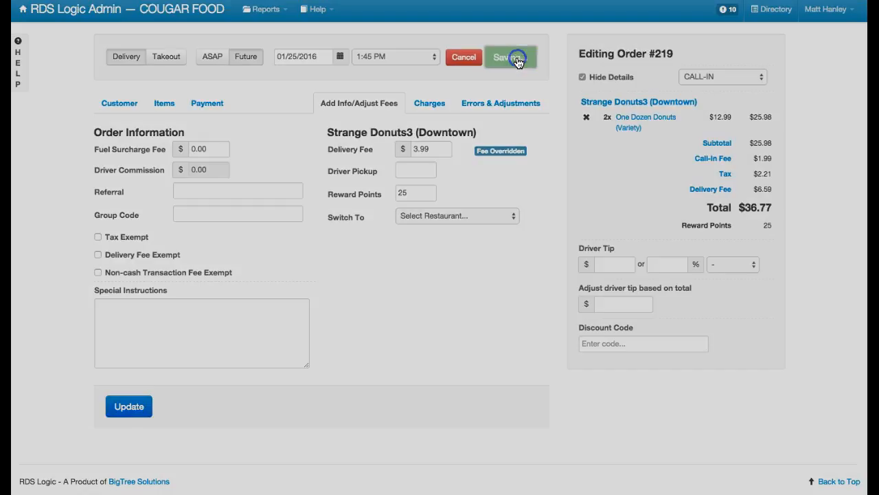
left_click(511, 58)
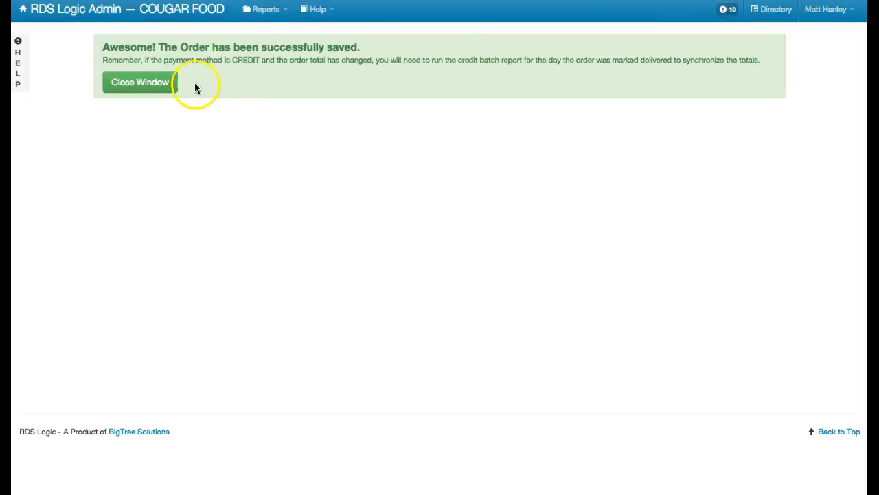
left_click(140, 84)
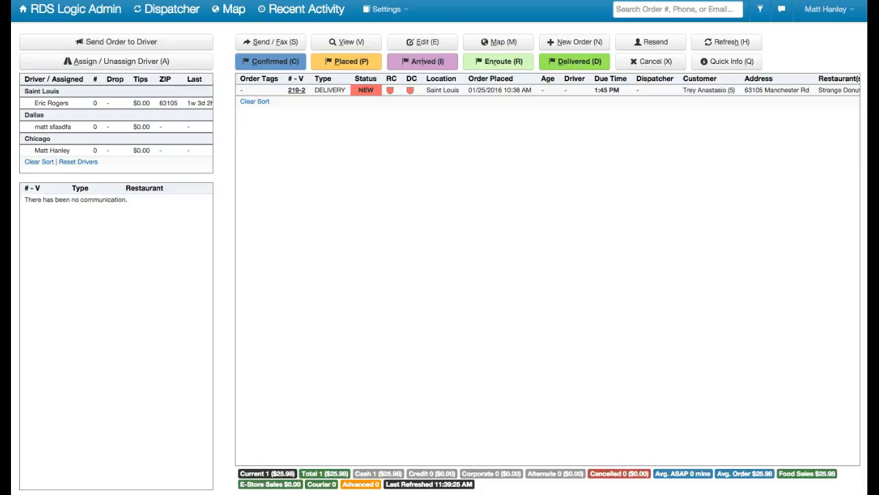